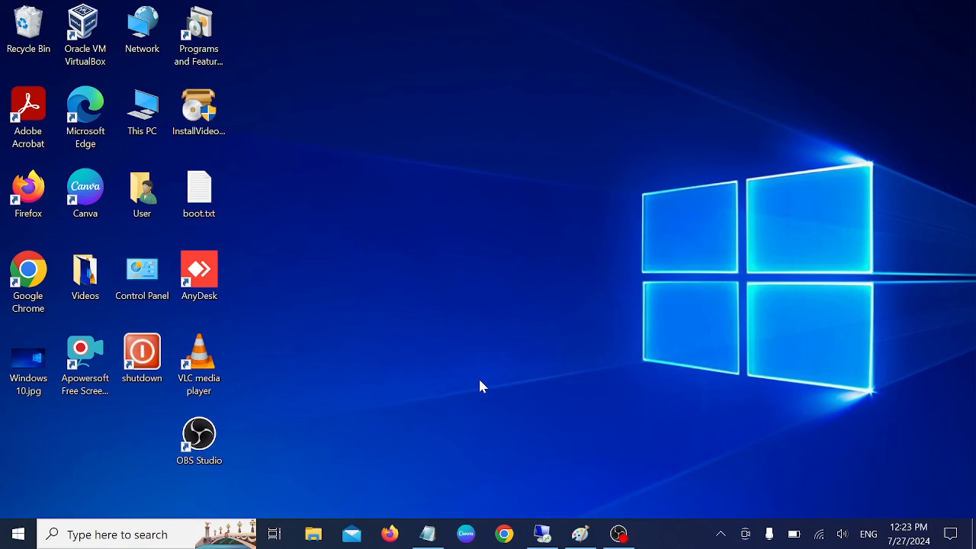
mouse_move(549, 336)
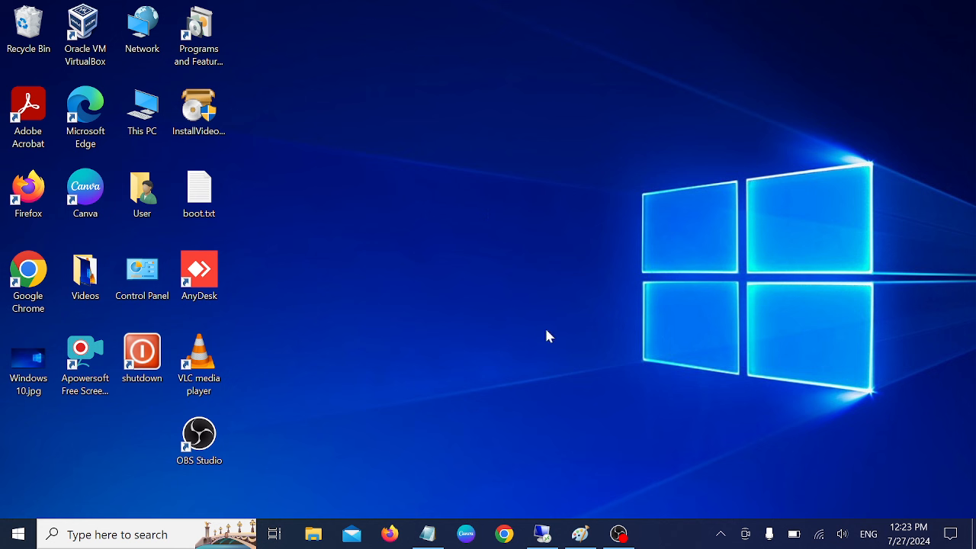
mouse_move(384, 367)
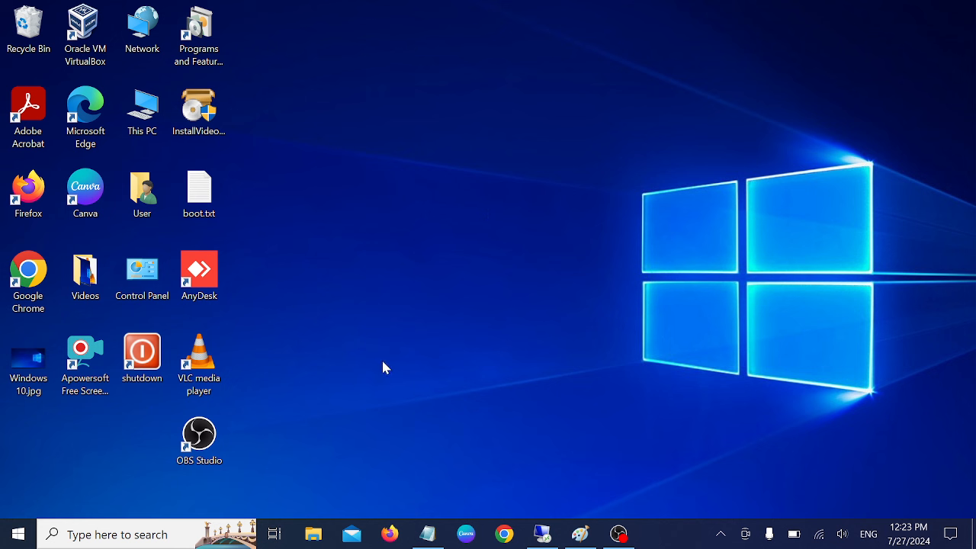
mouse_move(354, 347)
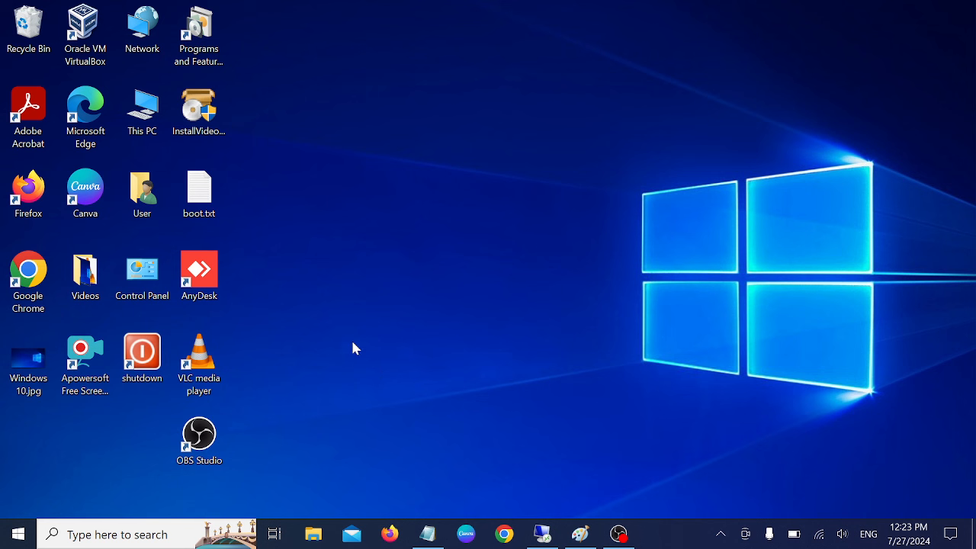
mouse_move(525, 305)
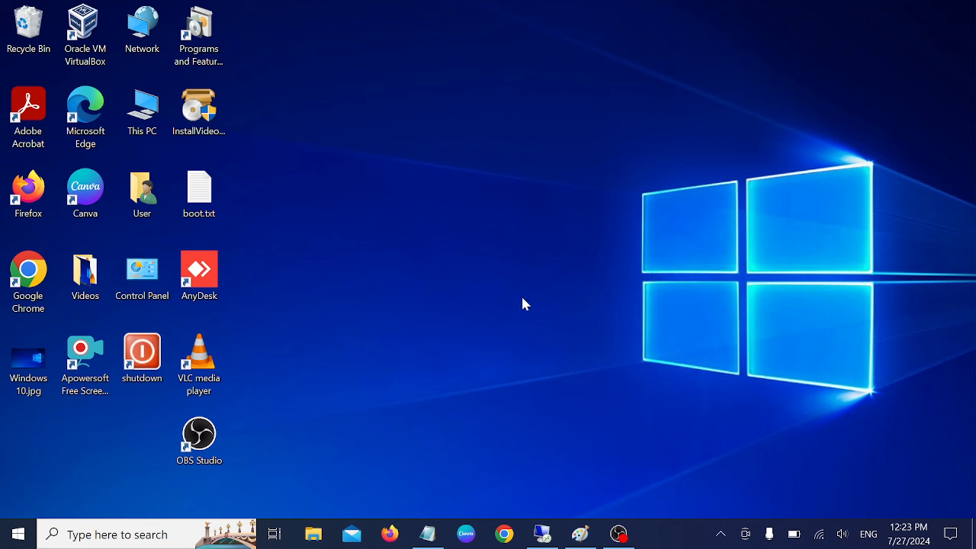
mouse_move(461, 278)
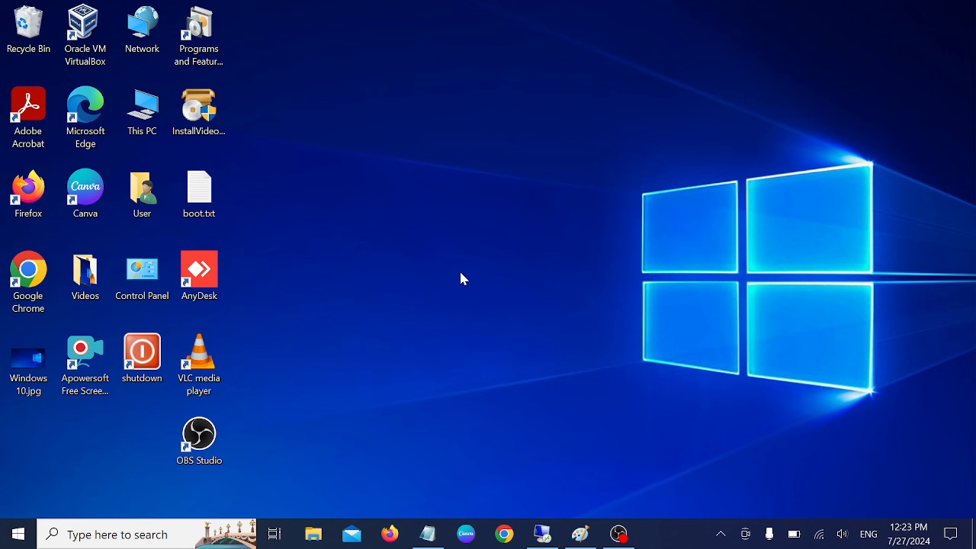
mouse_move(418, 232)
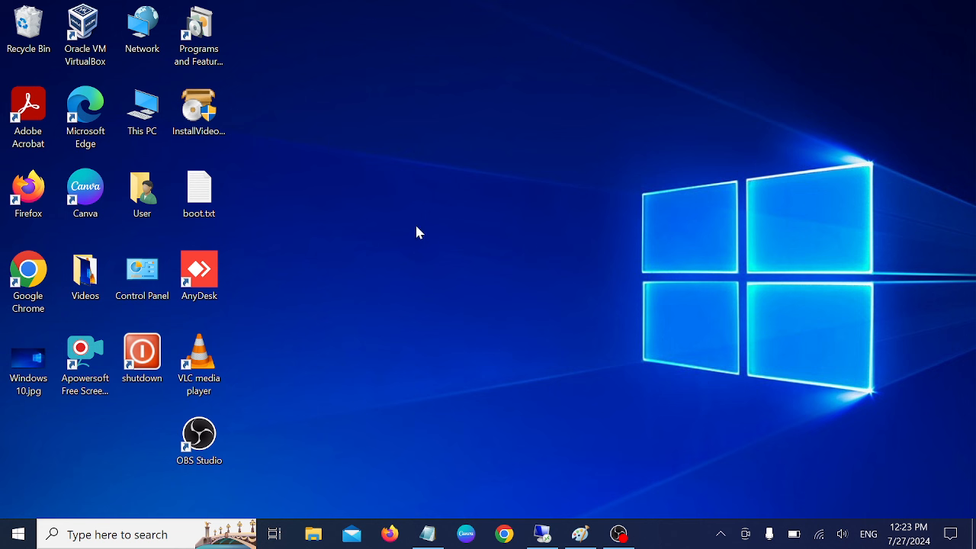
mouse_move(352, 329)
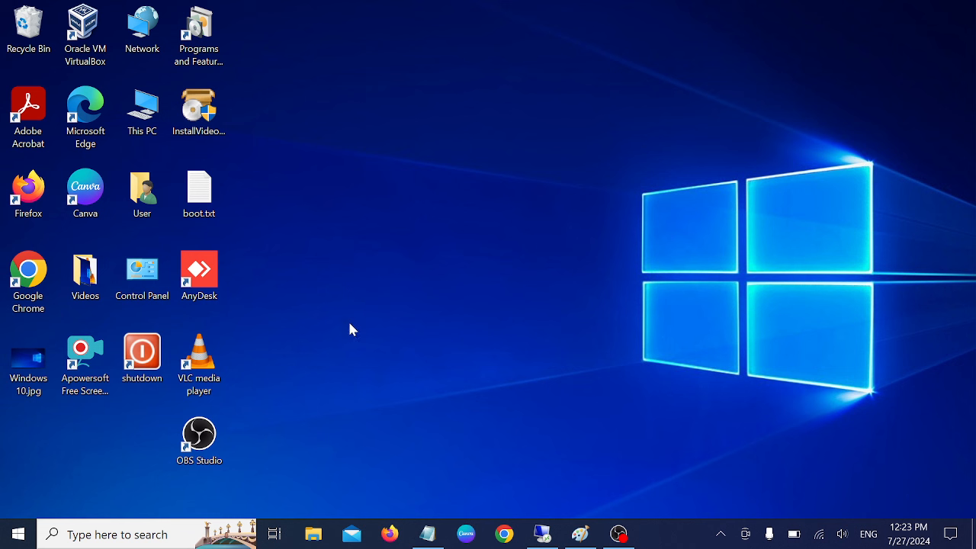
mouse_move(381, 344)
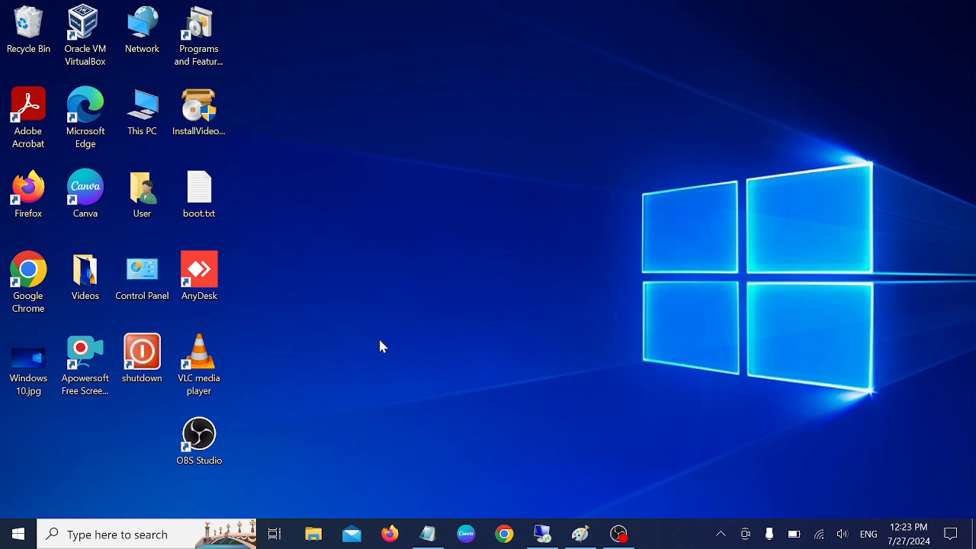
mouse_move(418, 336)
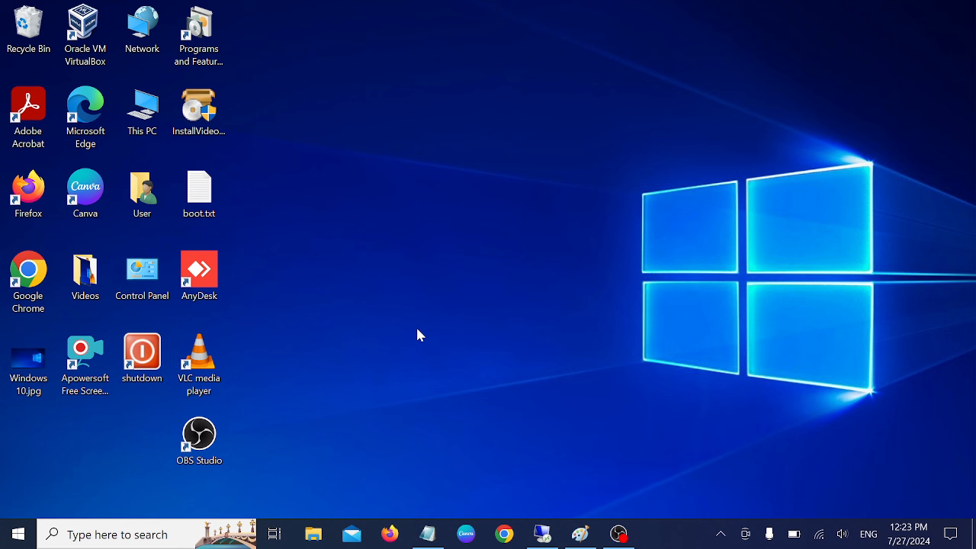
mouse_move(354, 323)
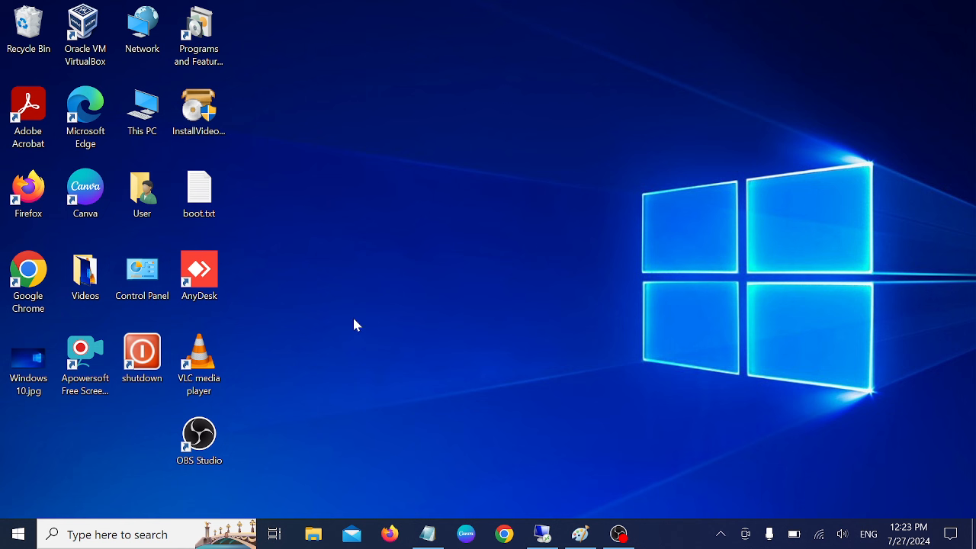
mouse_move(369, 331)
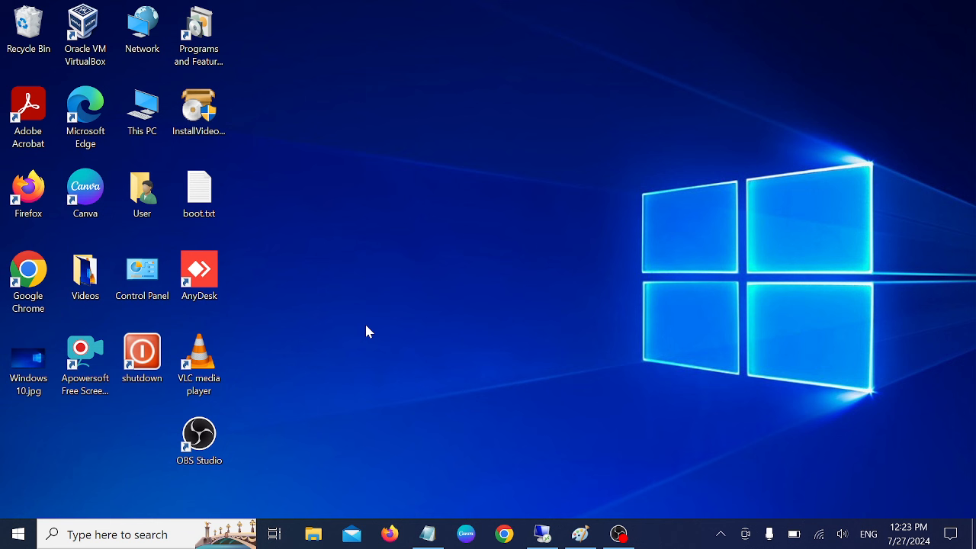
mouse_move(405, 313)
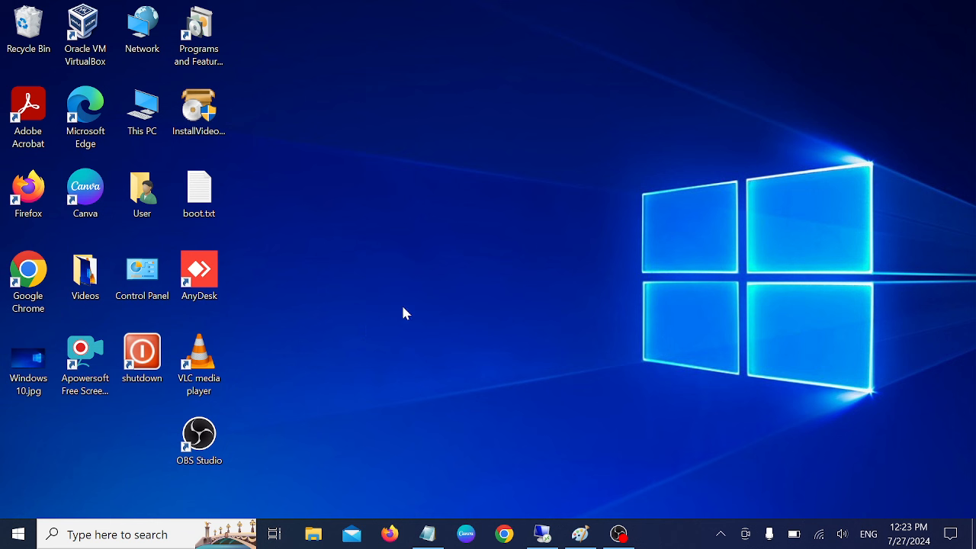
mouse_move(450, 302)
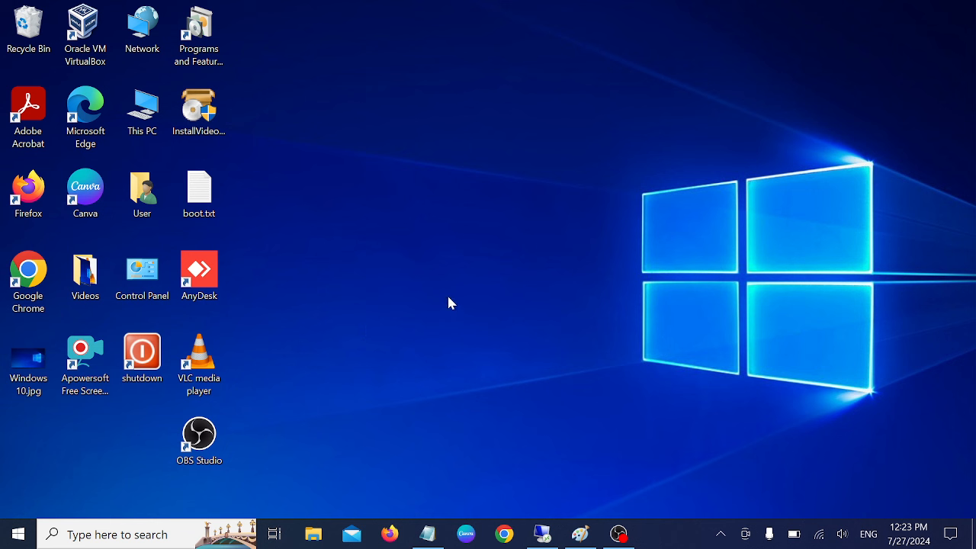
mouse_move(436, 309)
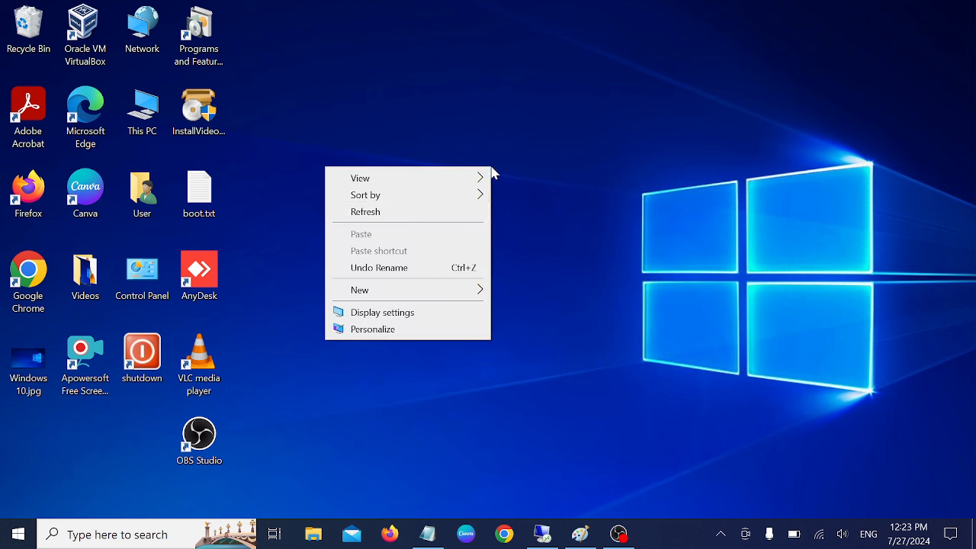
Launch Control Panel from search ('cont') and view All Control Panel Items as large icons.
left_click(424, 226)
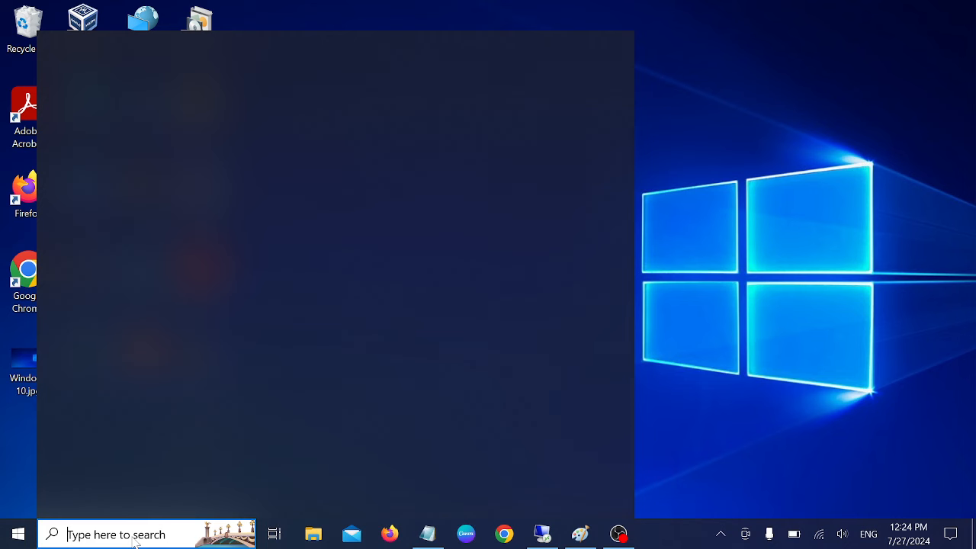
type("cont")
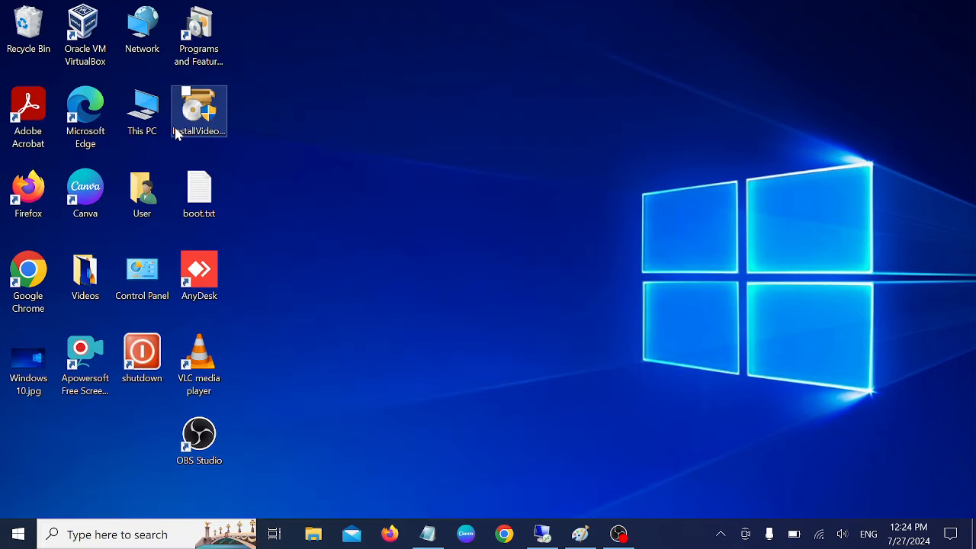
double_click(142, 274)
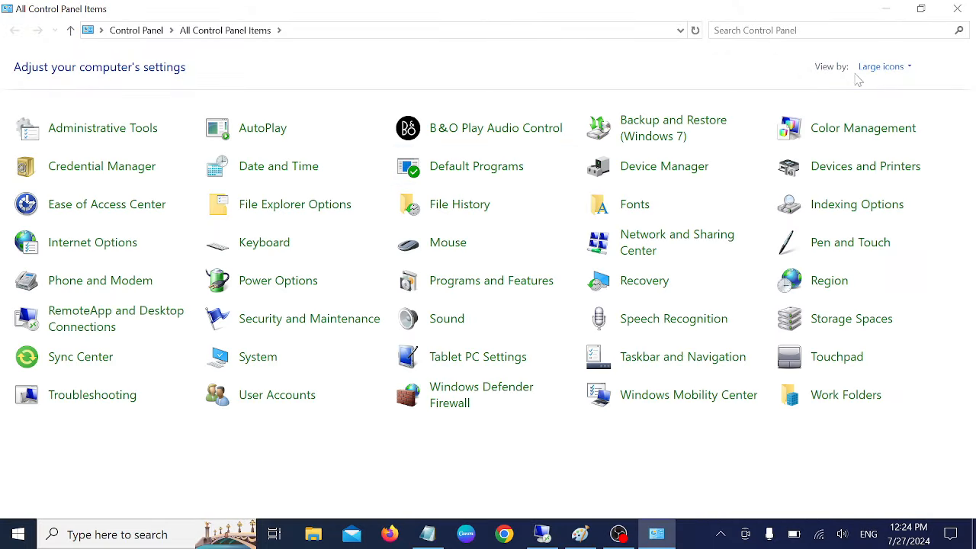
left_click(880, 67)
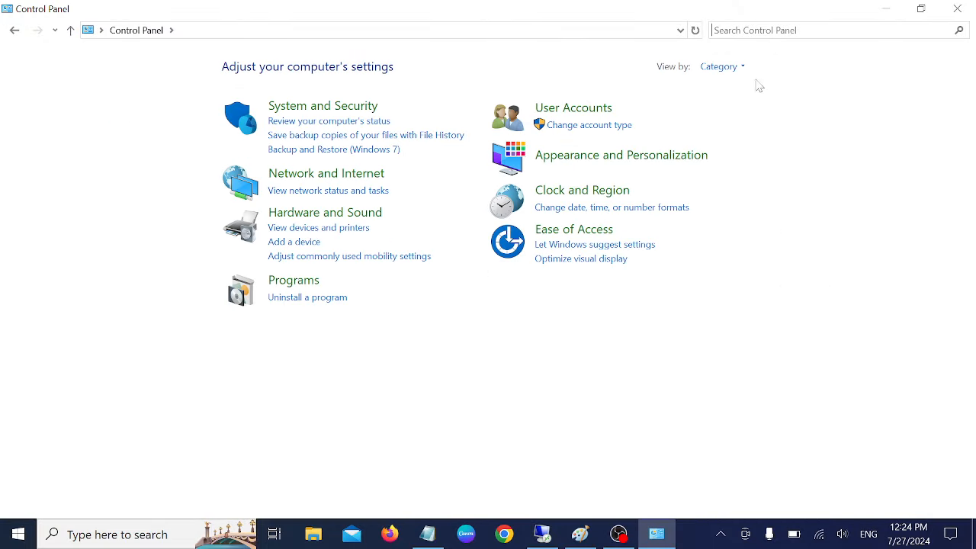
left_click(718, 67)
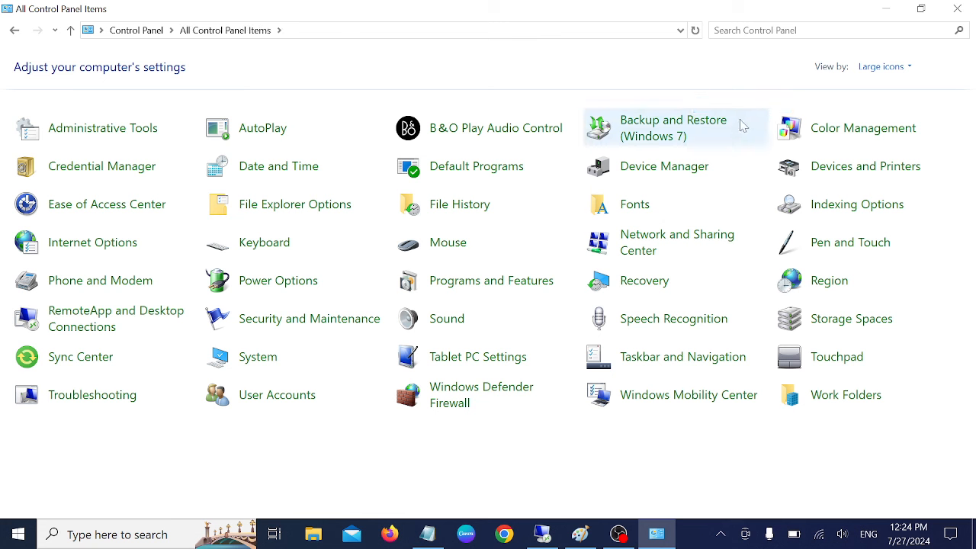
mouse_move(308, 318)
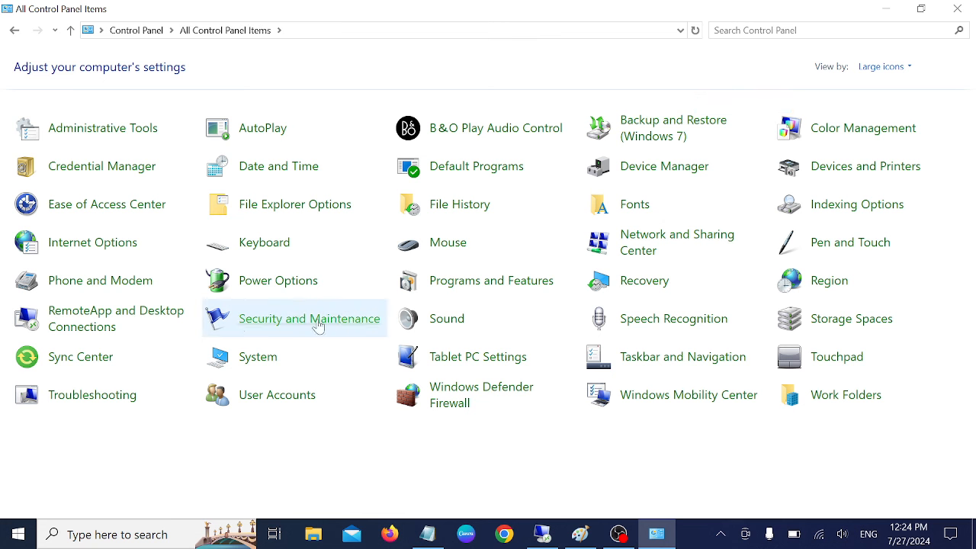
mouse_move(278, 280)
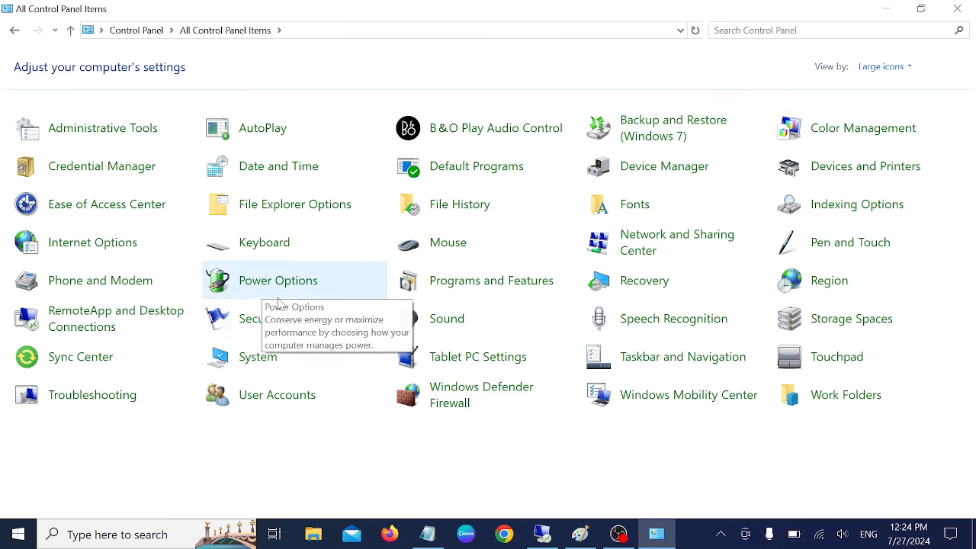
mouse_move(344, 289)
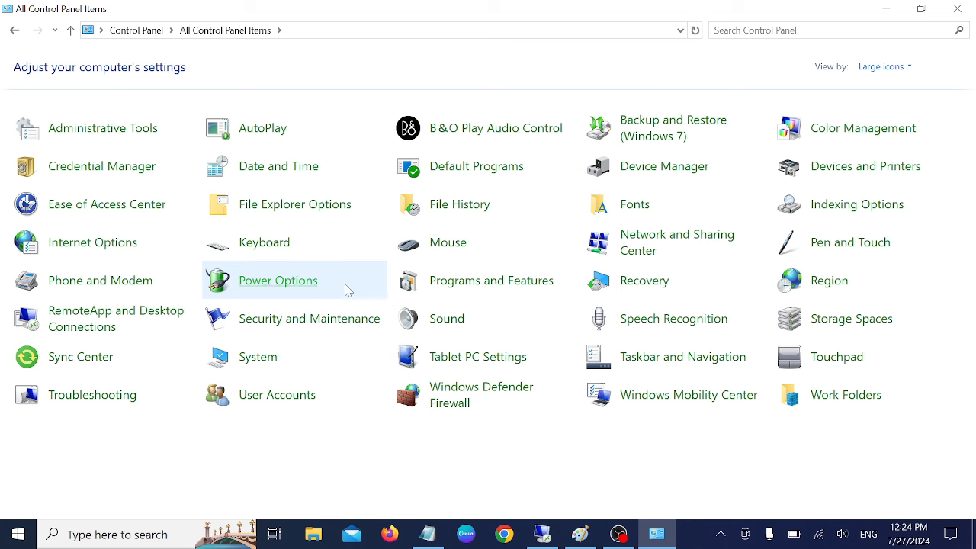
Go to Power Options, where the Balanced power plan is selected.
left_click(278, 280)
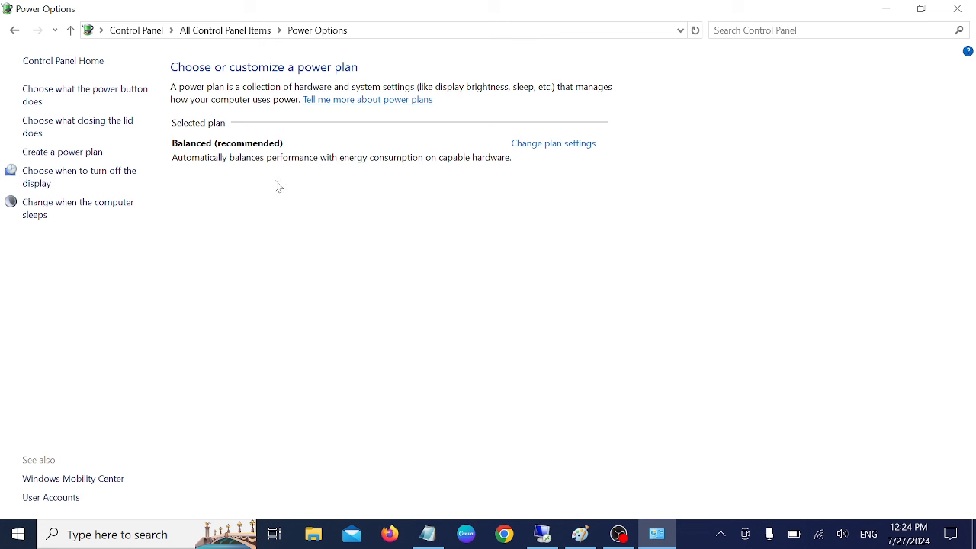
mouse_move(84, 125)
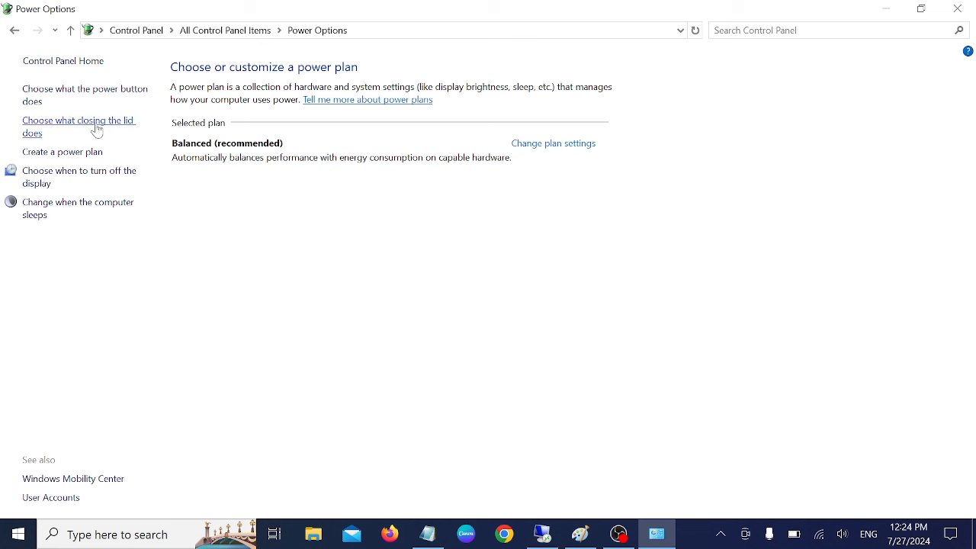
mouse_move(64, 104)
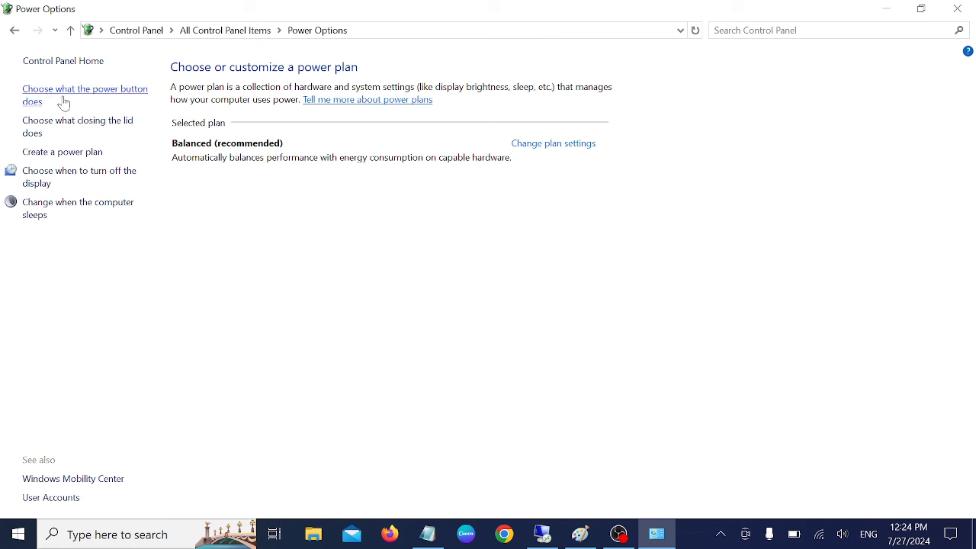
mouse_move(124, 100)
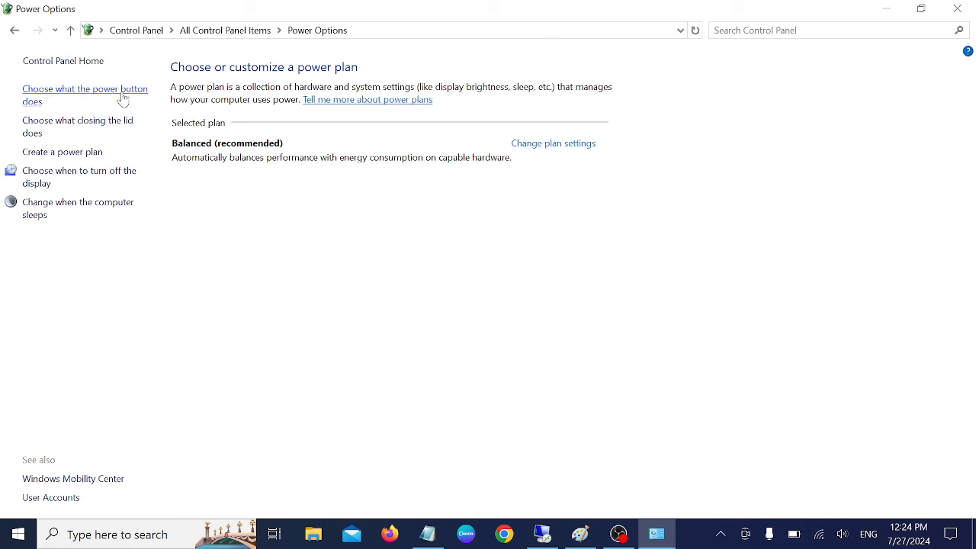
In the power button settings, keep the on-battery power button action at Sleep.
left_click(85, 94)
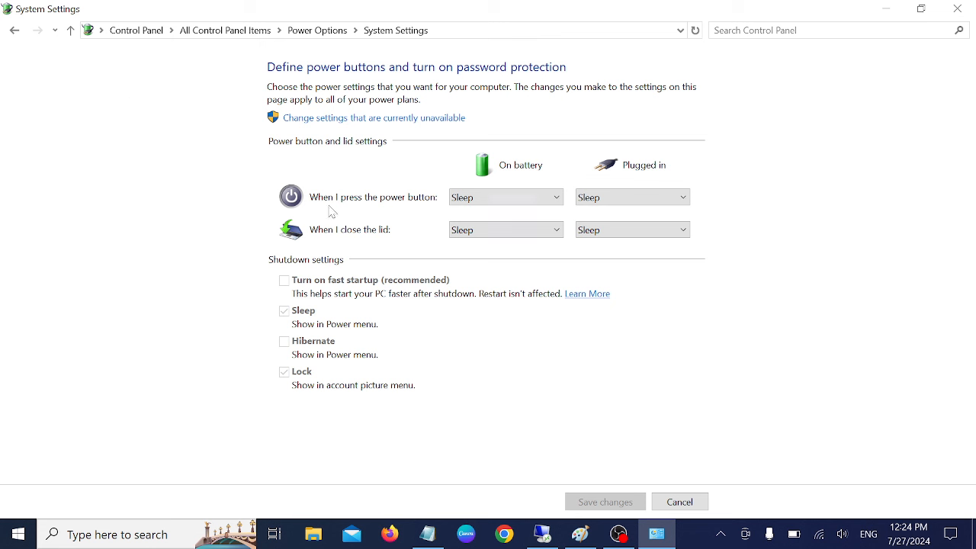
mouse_move(487, 197)
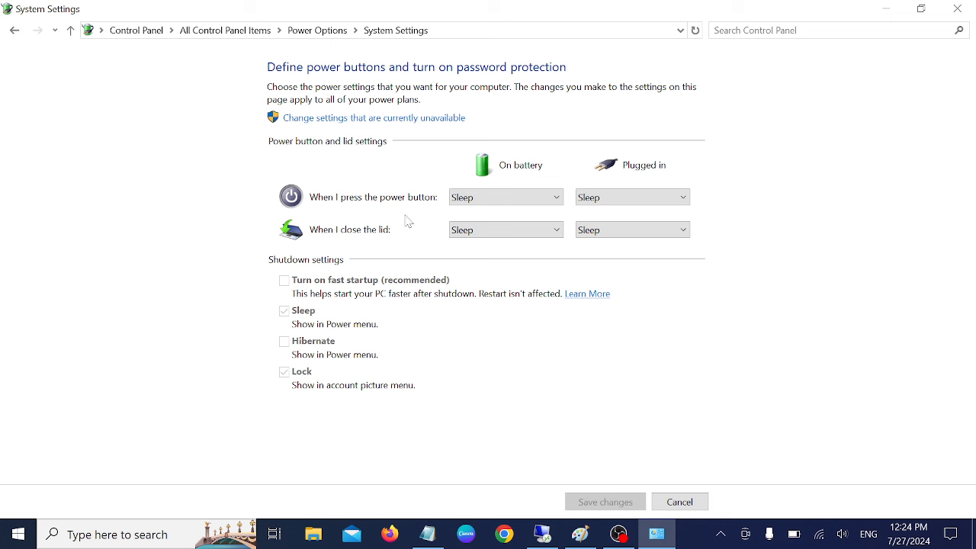
left_click(506, 197)
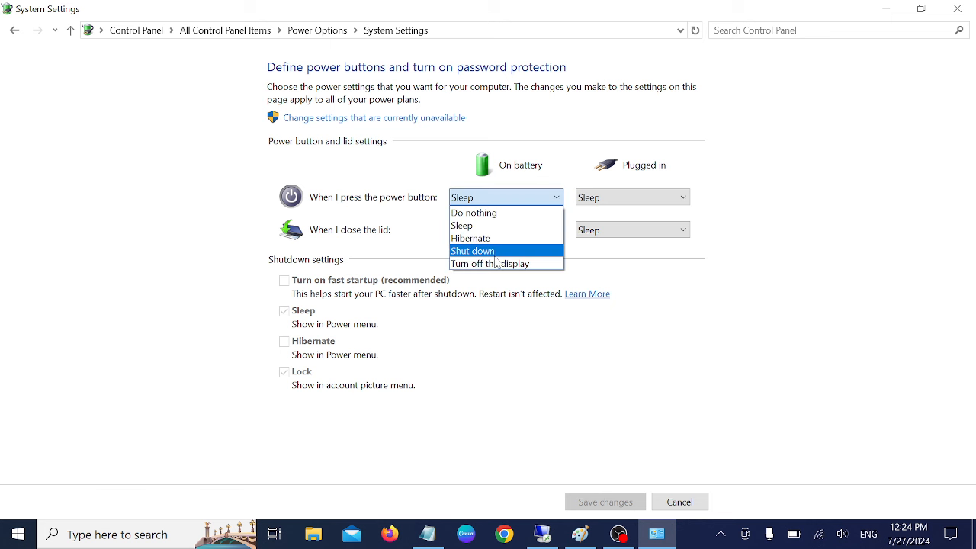
left_click(632, 197)
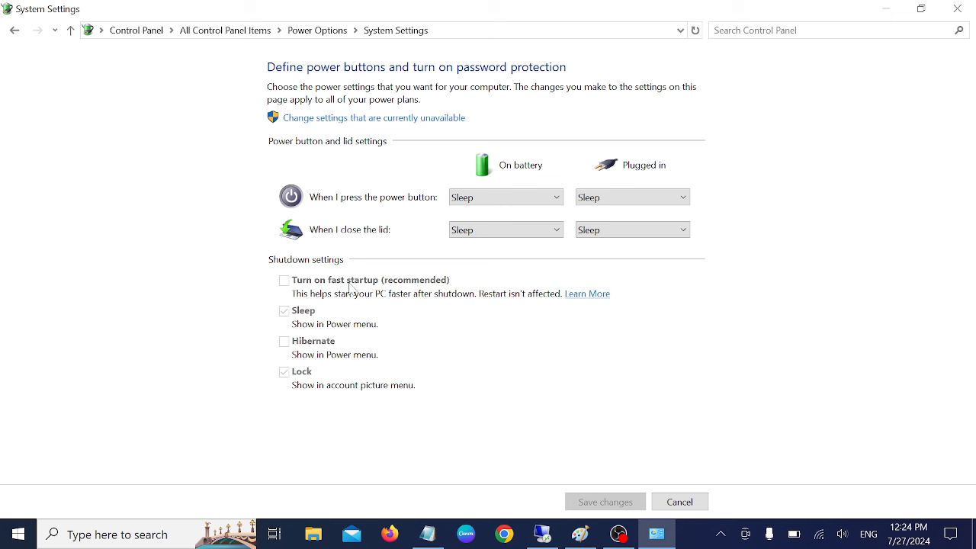
mouse_move(439, 314)
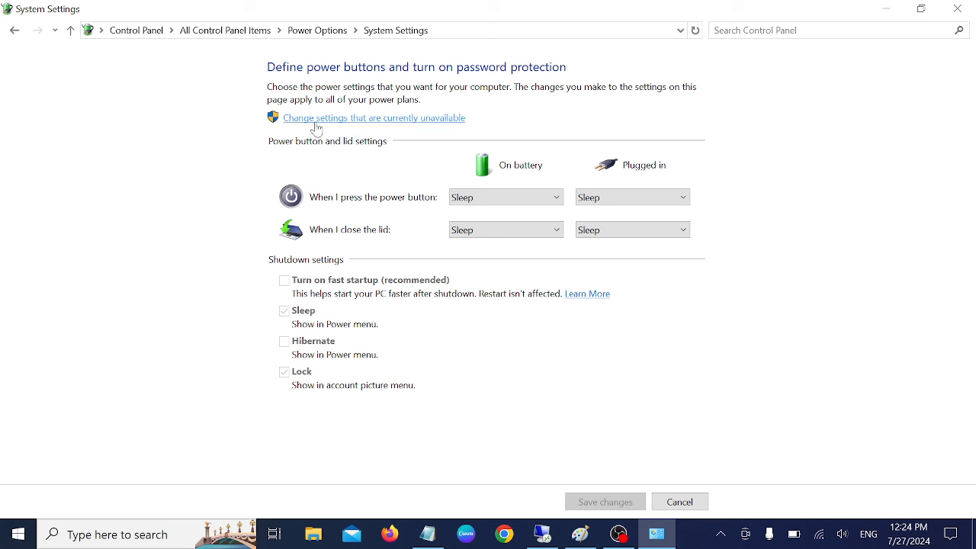
mouse_move(375, 125)
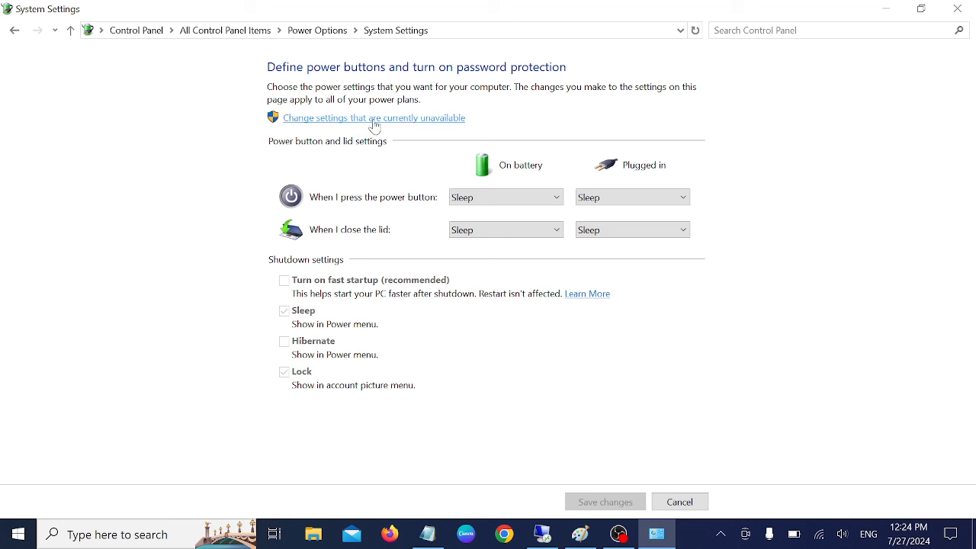
Unlock shutdown settings, enable Turn on fast startup, save, and go to the Balanced plan's settings.
left_click(374, 117)
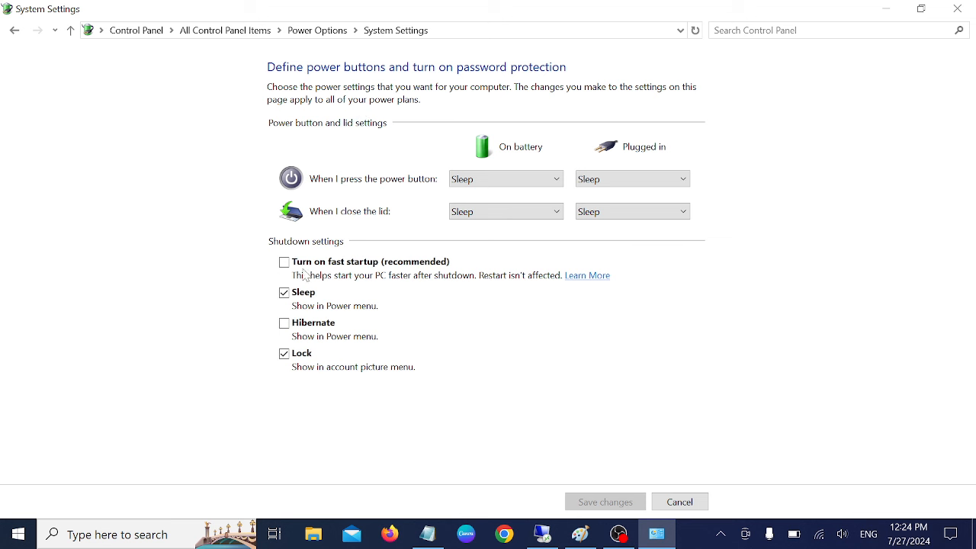
left_click(283, 262)
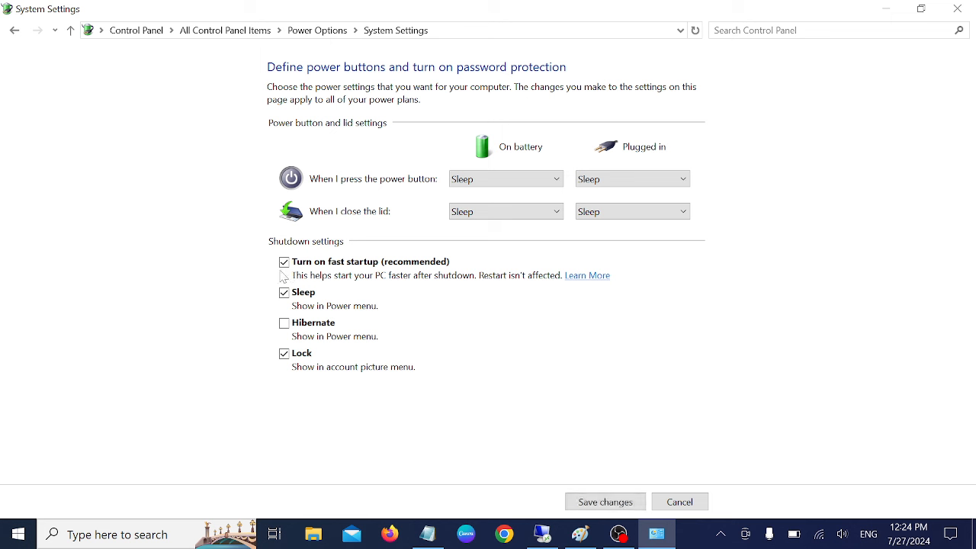
left_click(283, 263)
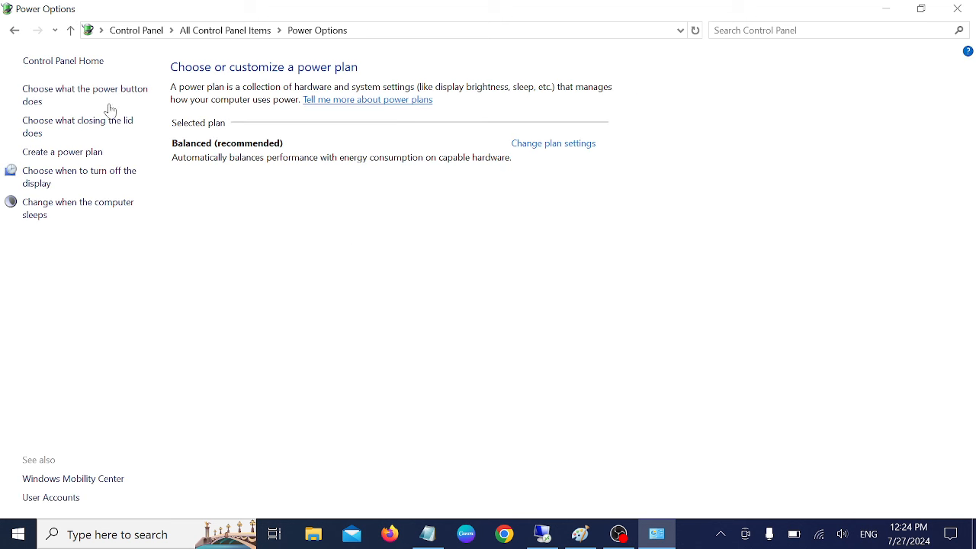
mouse_move(201, 166)
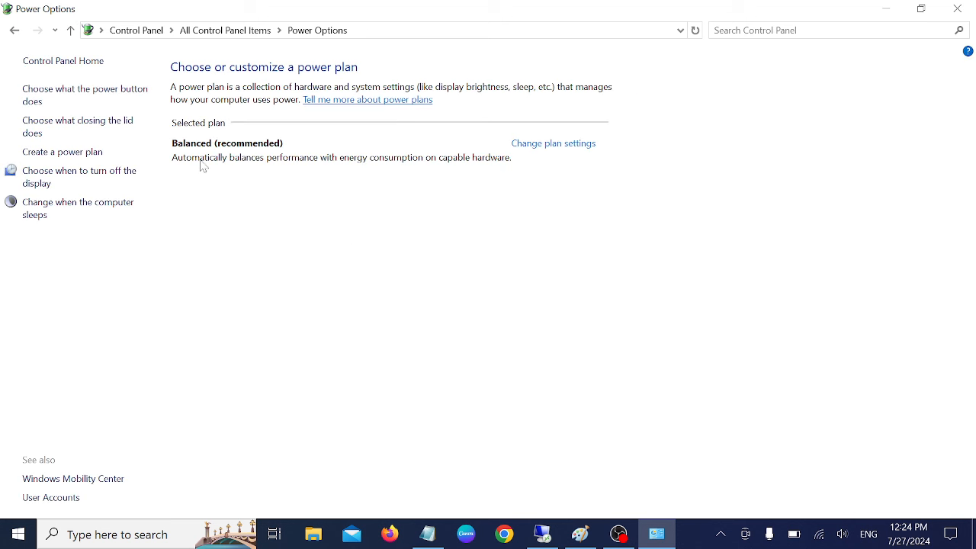
mouse_move(601, 171)
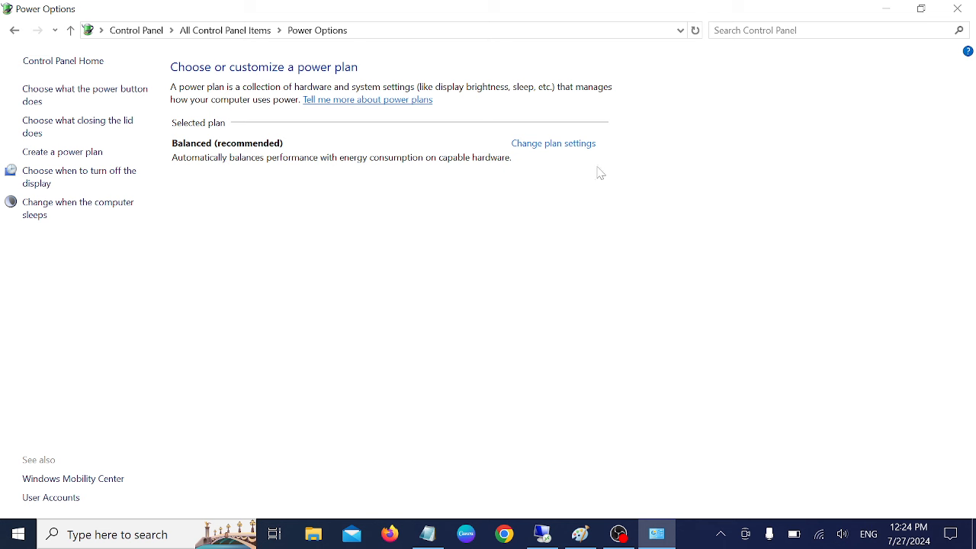
left_click(552, 143)
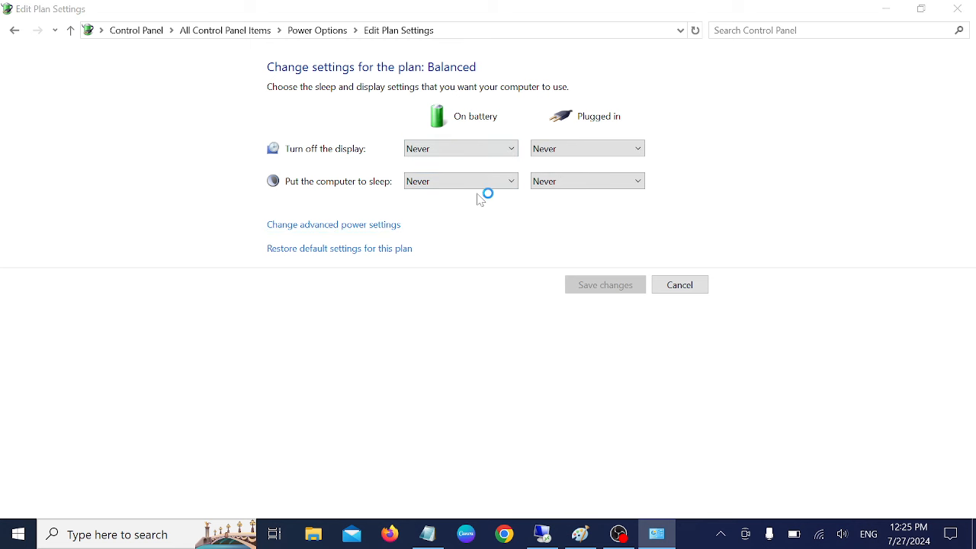
In Advanced settings, expand Processor power management and review minimum 5%, maximum 100% and cooling policy.
left_click(332, 224)
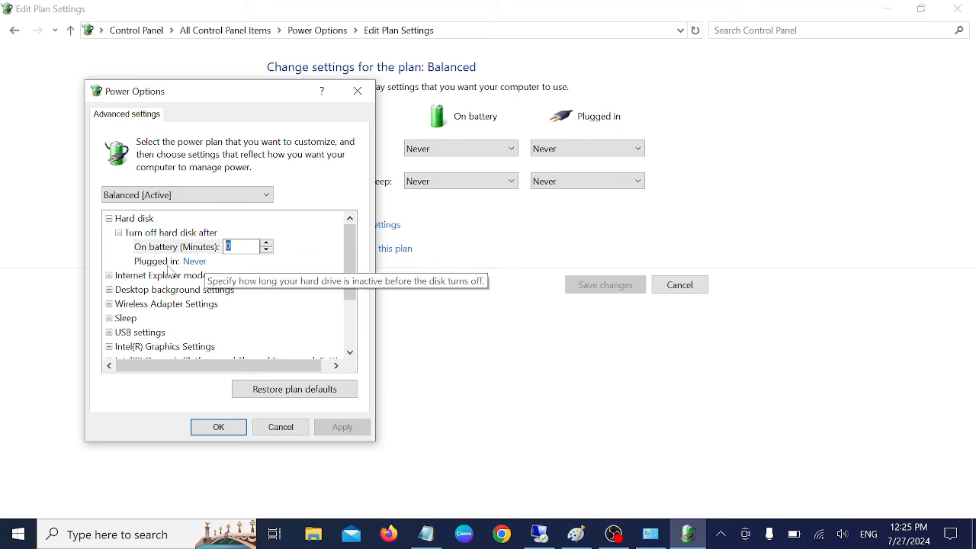
scroll("down", 3)
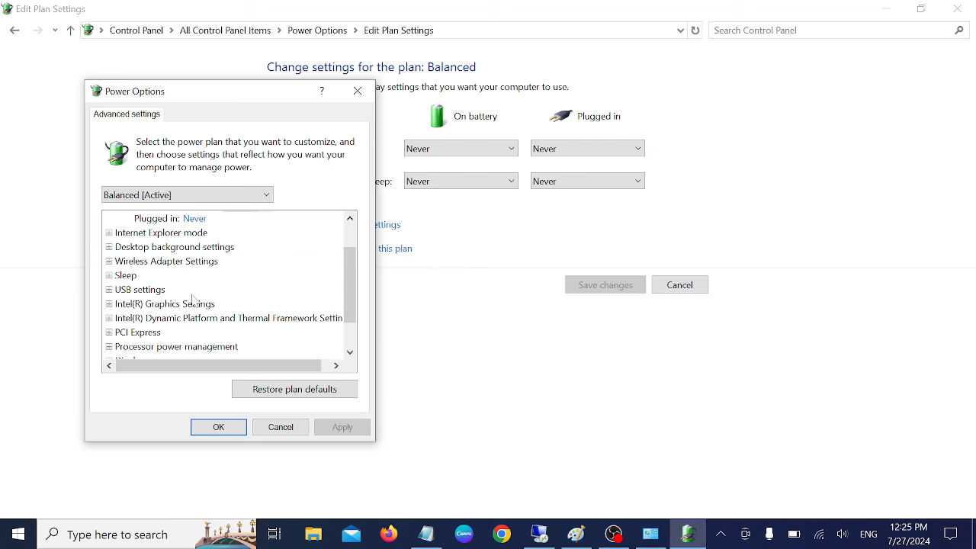
scroll("down", 3)
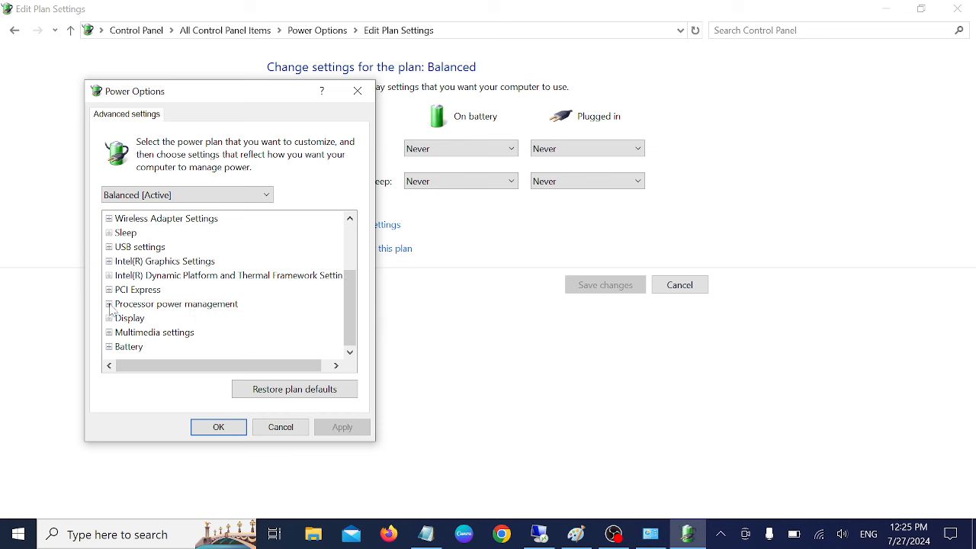
left_click(110, 303)
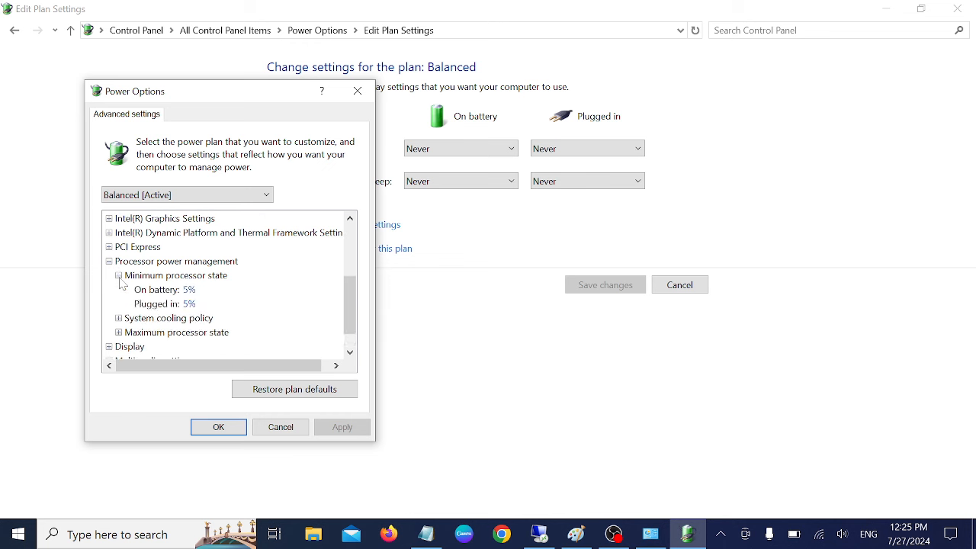
scroll("down", 3)
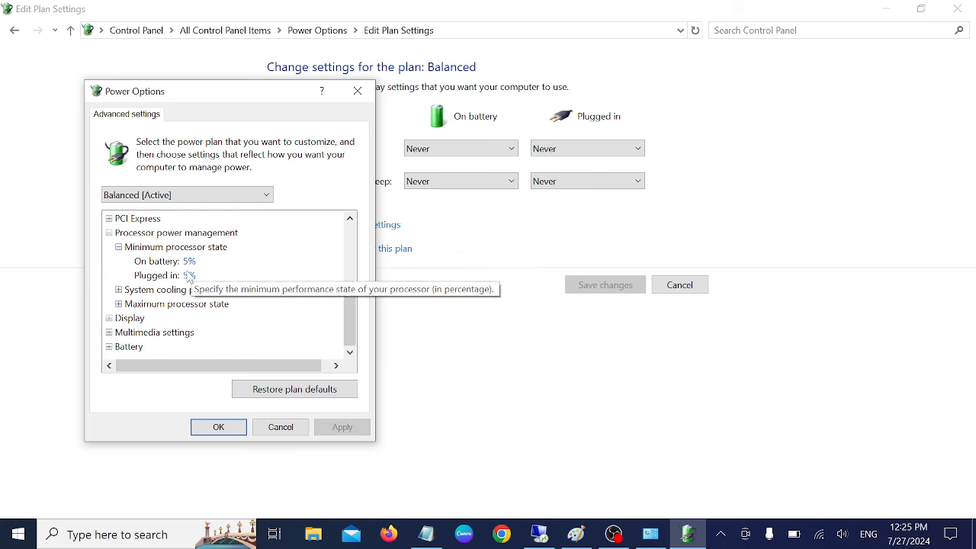
left_click(189, 261)
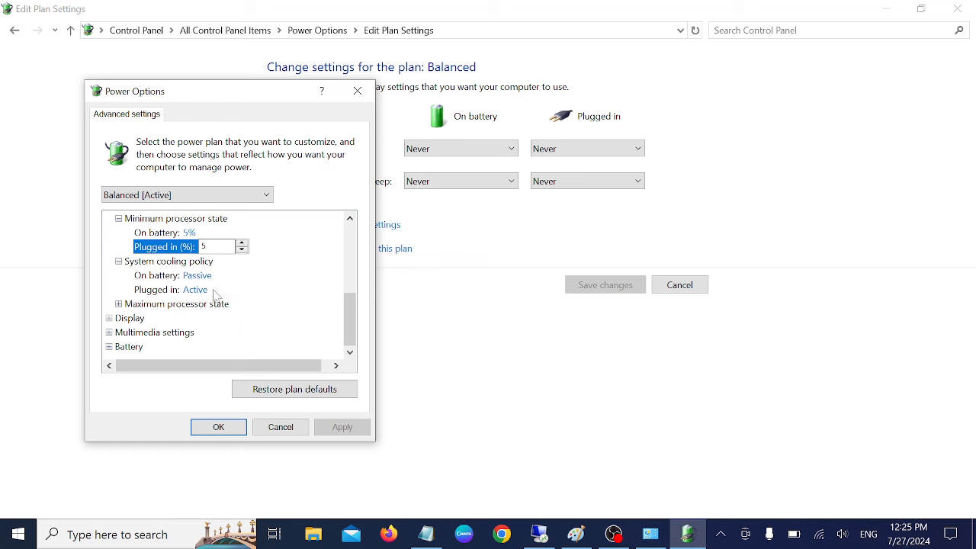
mouse_move(177, 303)
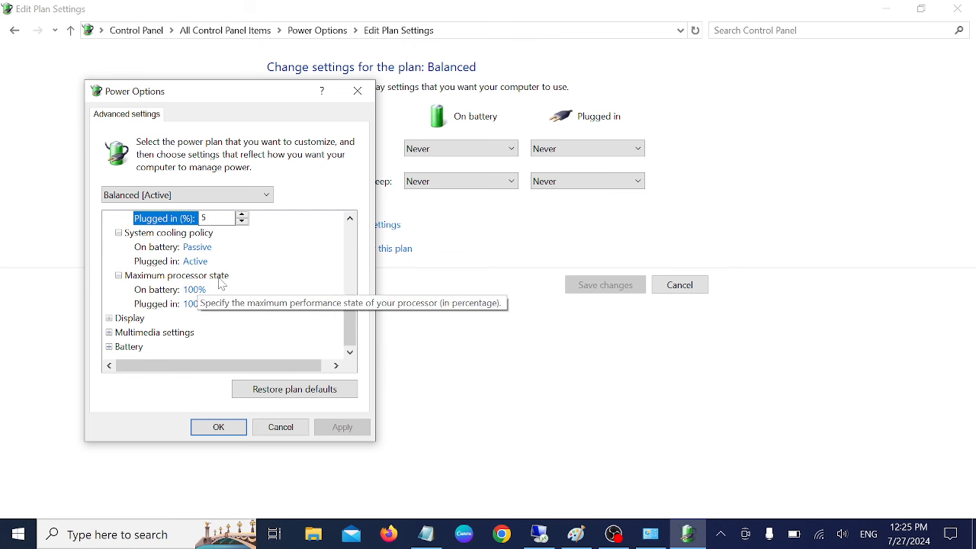
mouse_move(186, 317)
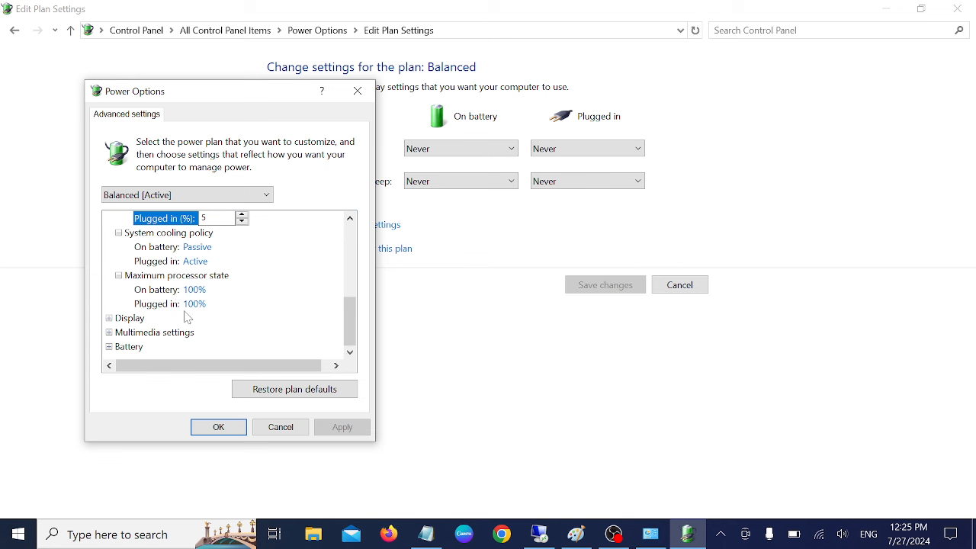
scroll("up", 3)
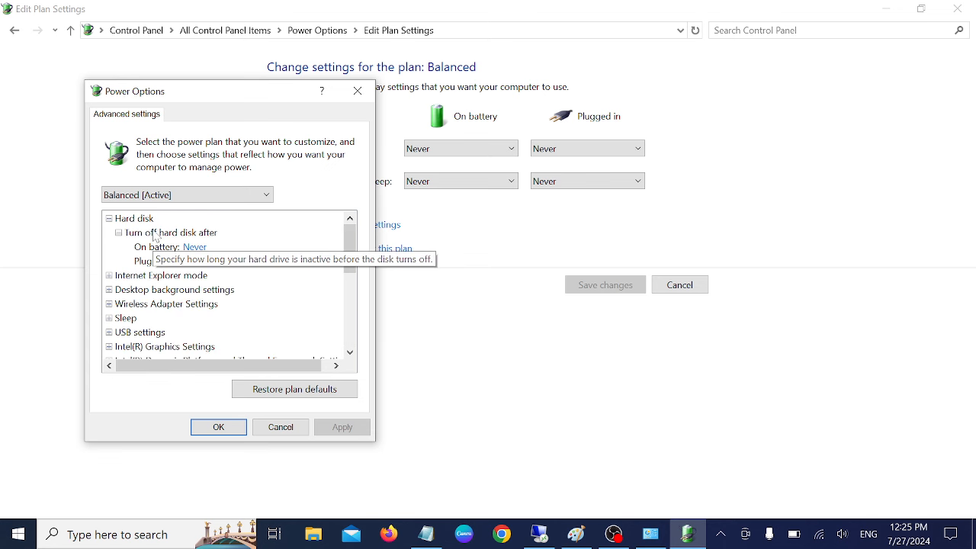
mouse_move(159, 319)
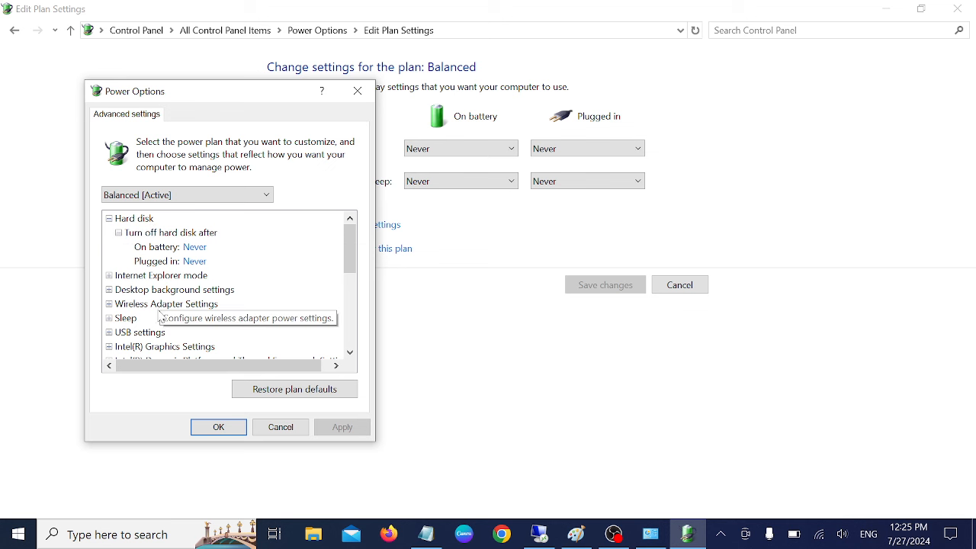
mouse_move(294, 388)
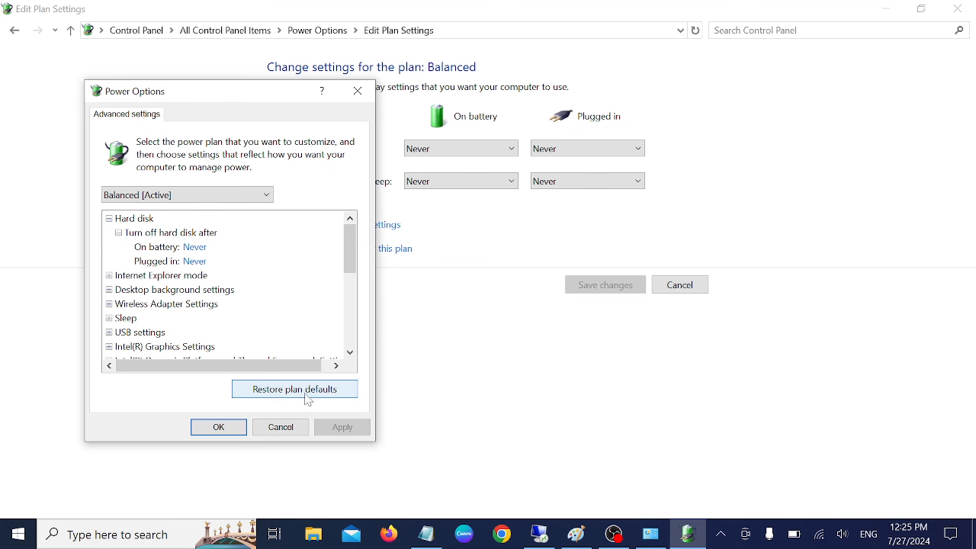
mouse_move(296, 403)
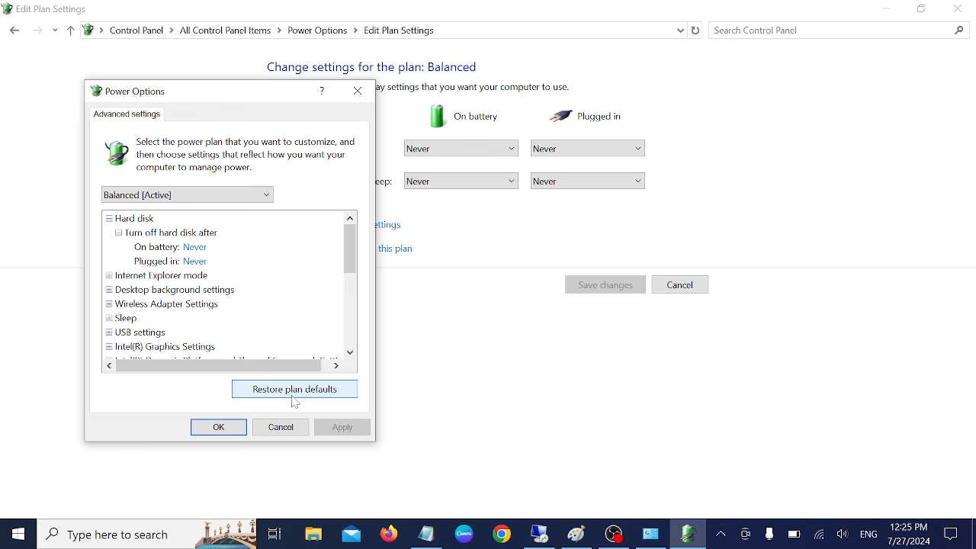
mouse_move(220, 427)
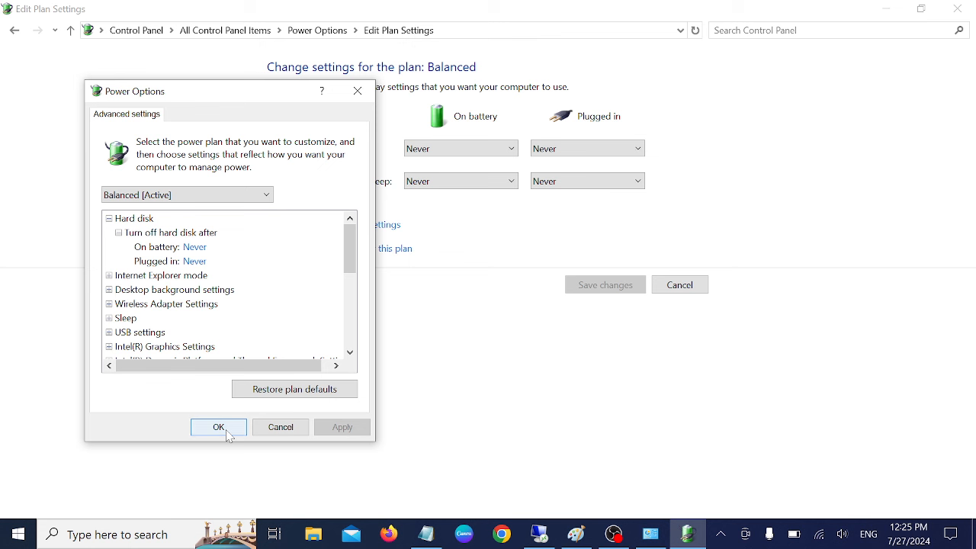
mouse_move(295, 389)
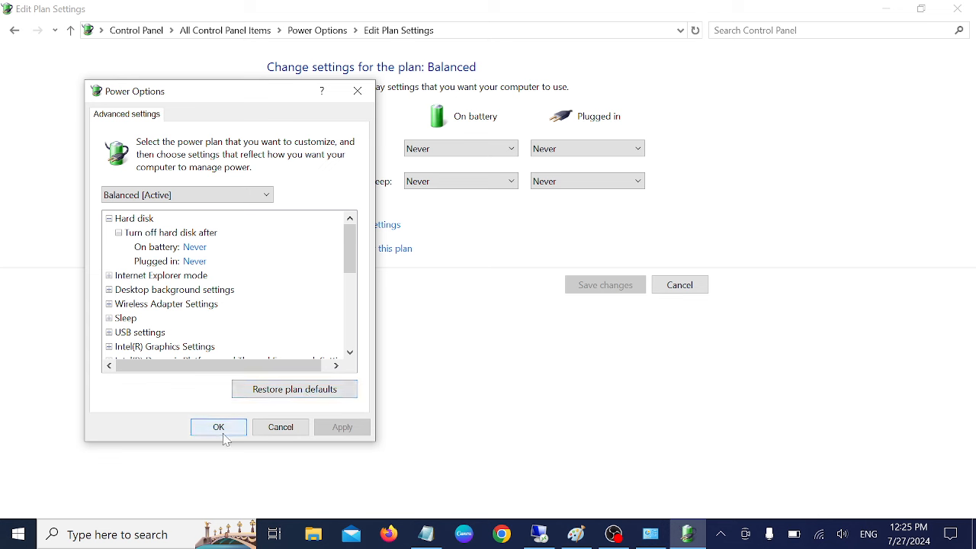
Accept the advanced power settings with OK, returning to the Balanced plan page.
left_click(220, 427)
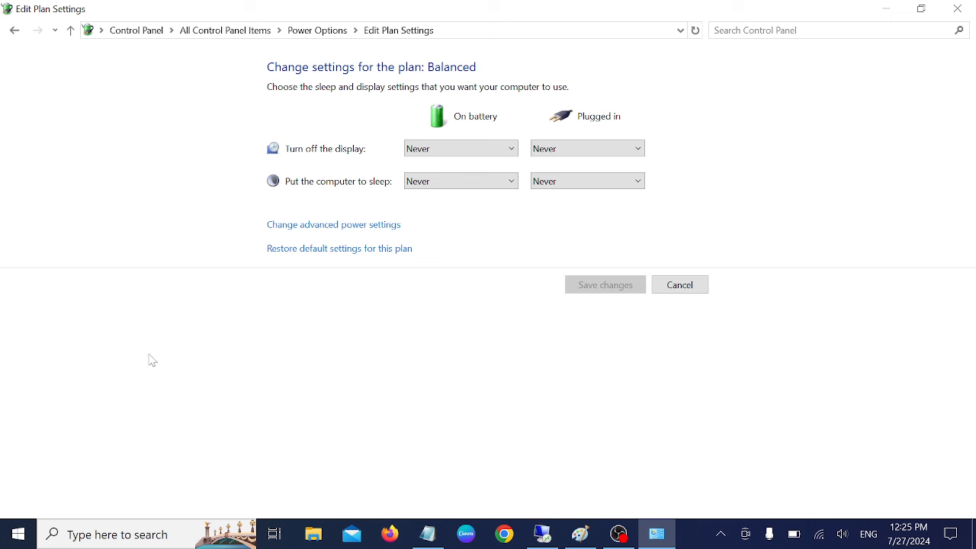
mouse_move(262, 271)
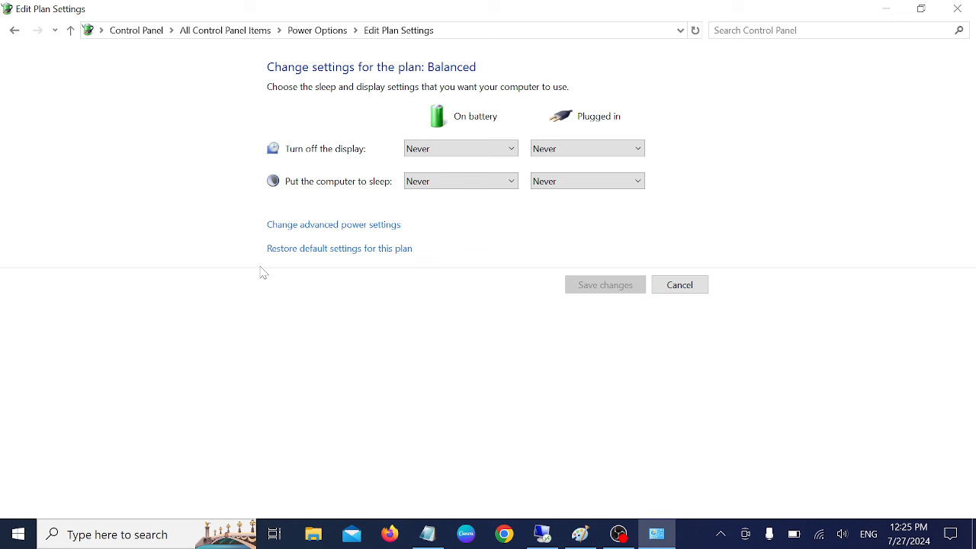
mouse_move(88, 49)
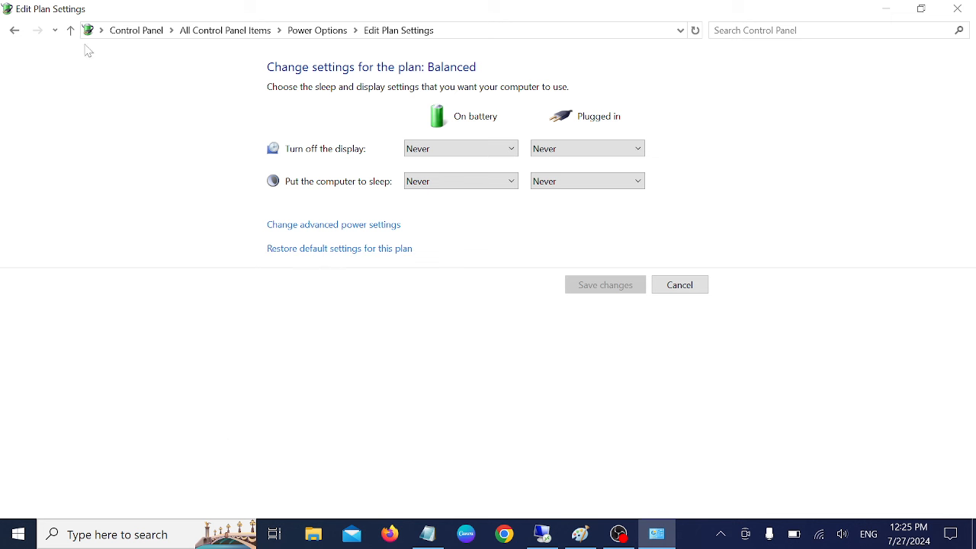
From Power Options, confirm display turn-off and computer sleep timing both show Never.
left_click(13, 30)
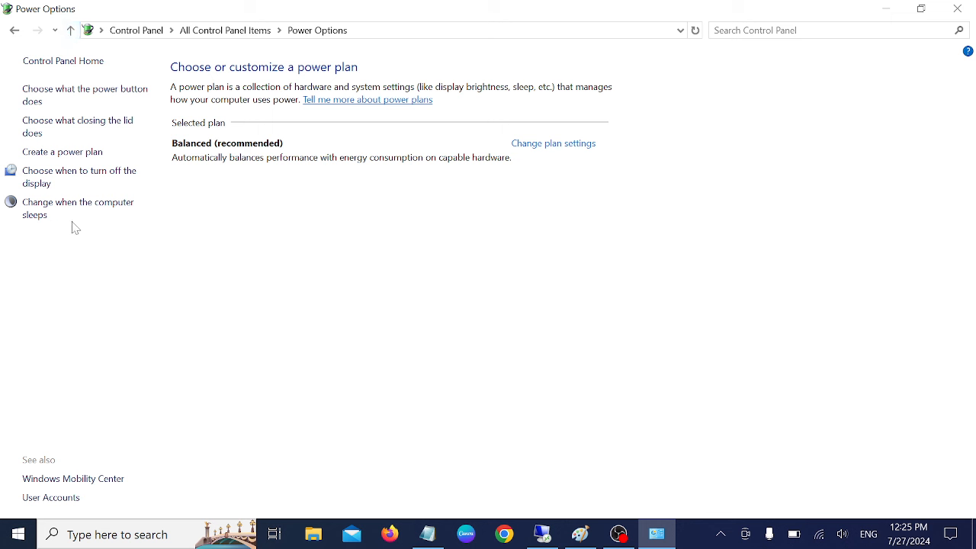
mouse_move(78, 207)
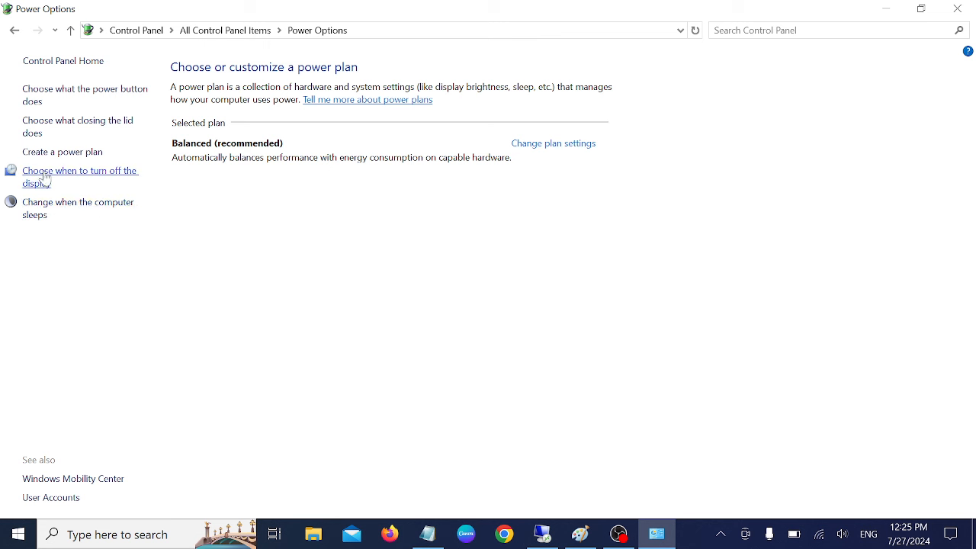
mouse_move(57, 186)
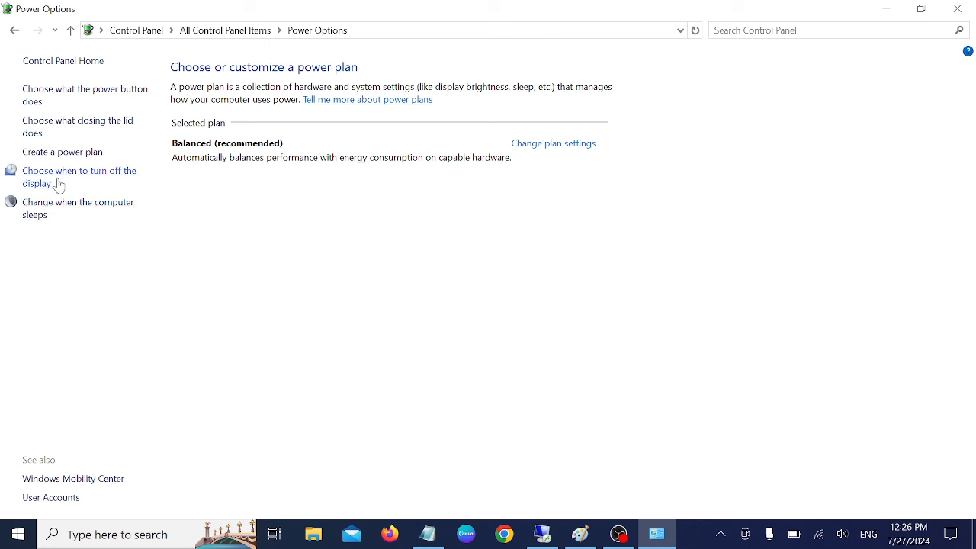
left_click(552, 143)
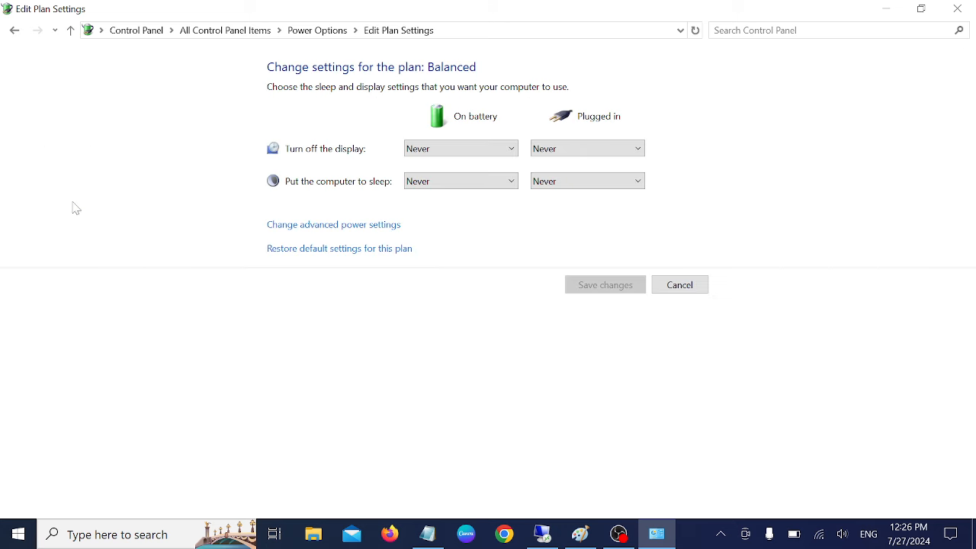
left_click(680, 285)
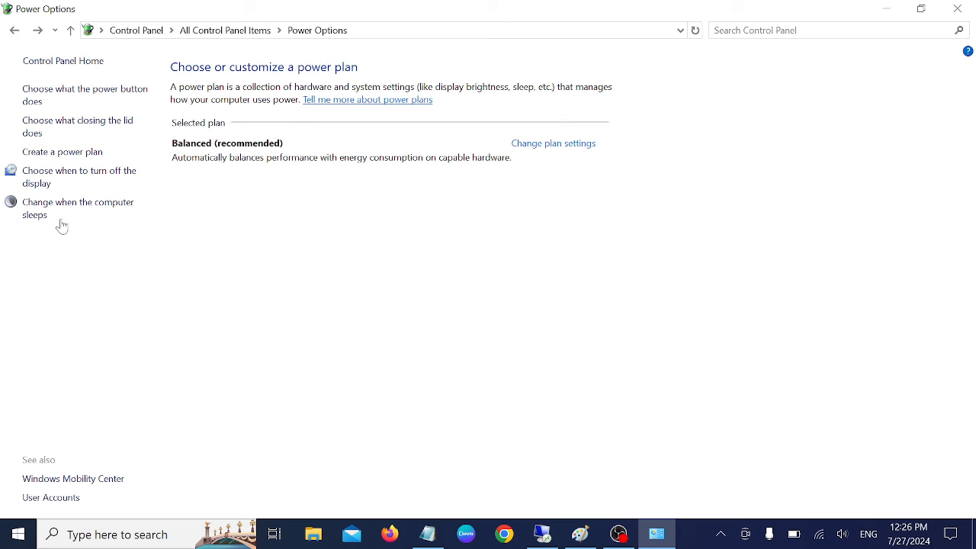
left_click(552, 144)
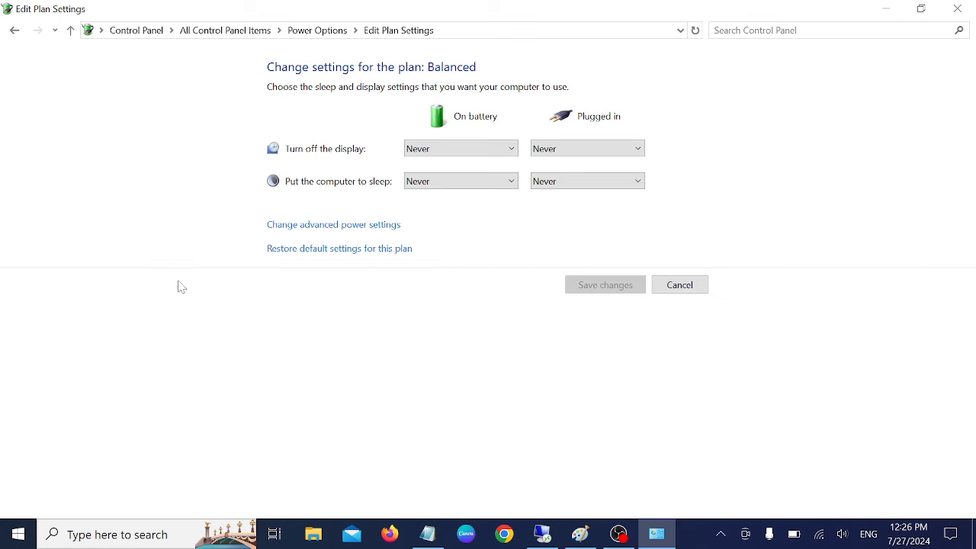
left_click(14, 31)
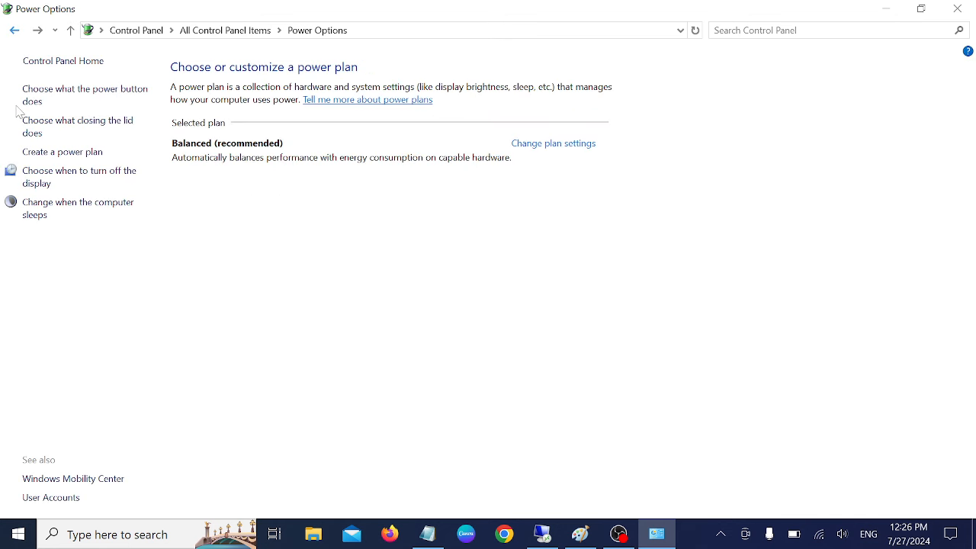
mouse_move(968, 17)
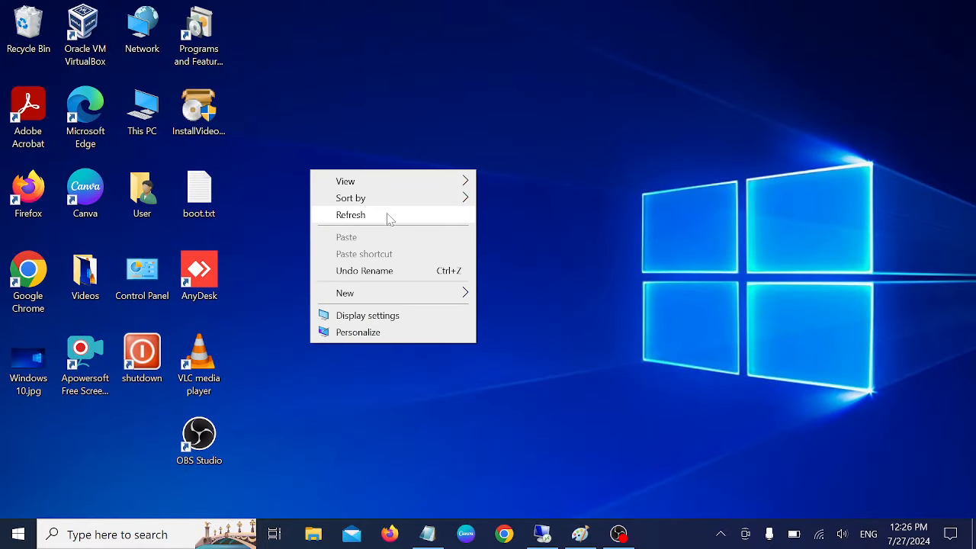
Close Control Panel and refresh the desktop.
left_click(350, 214)
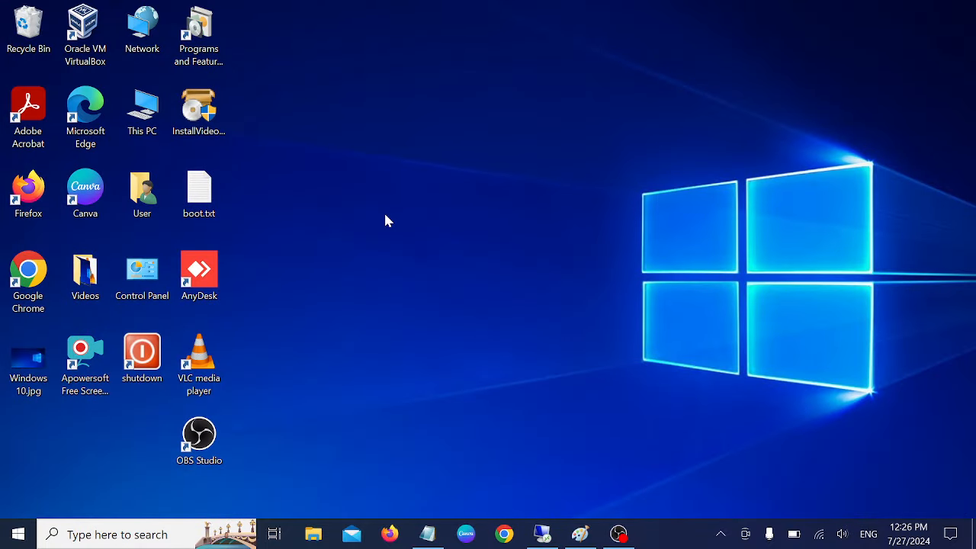